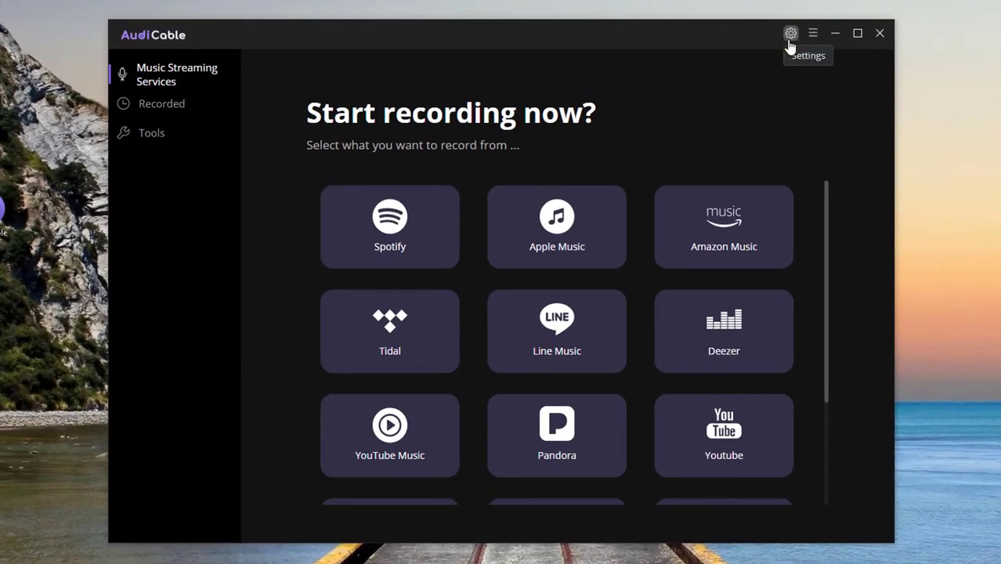
# Set recording output to MP3 at 320kbps with files named by song title.
pyautogui.click(790, 33)
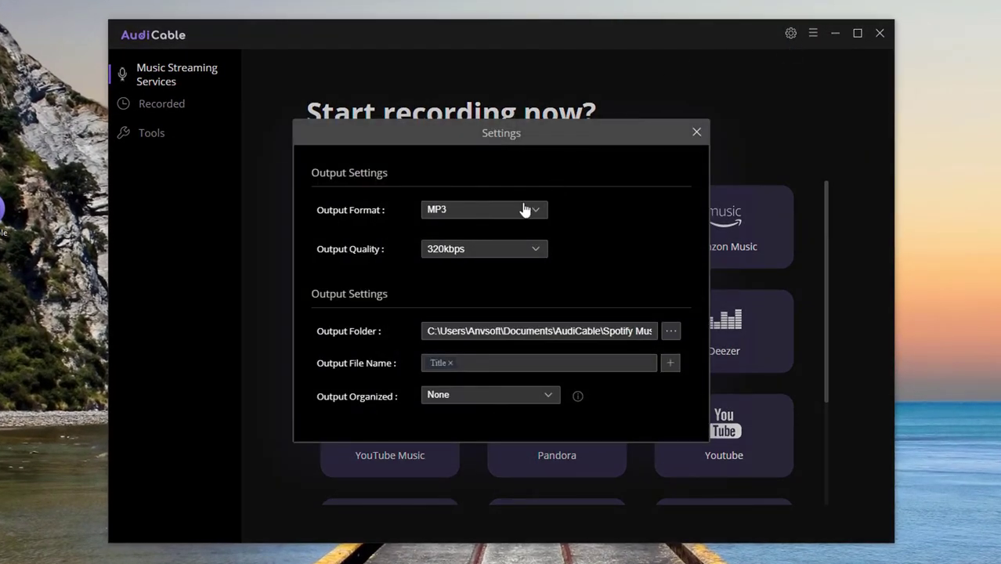
pyautogui.click(484, 249)
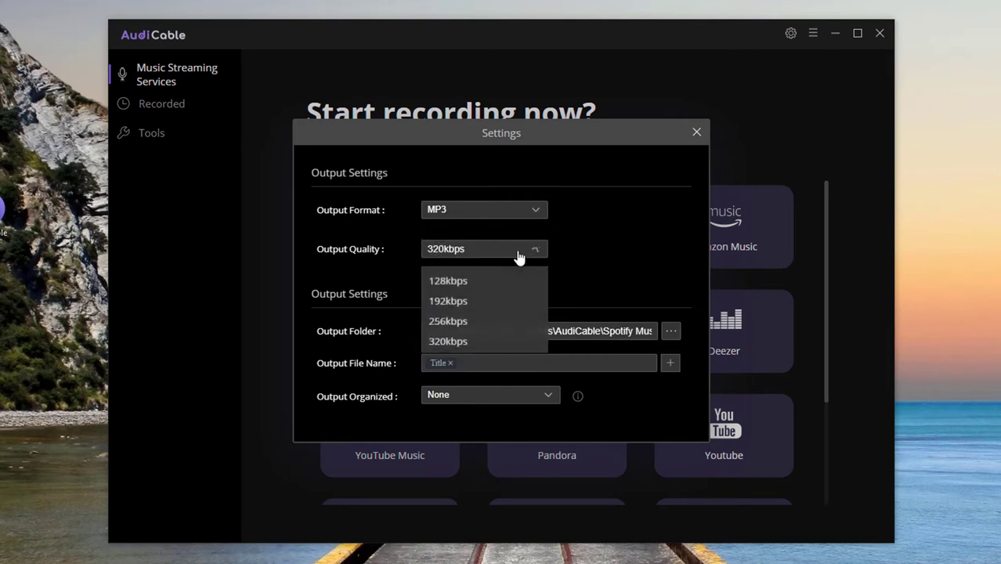
pyautogui.click(448, 341)
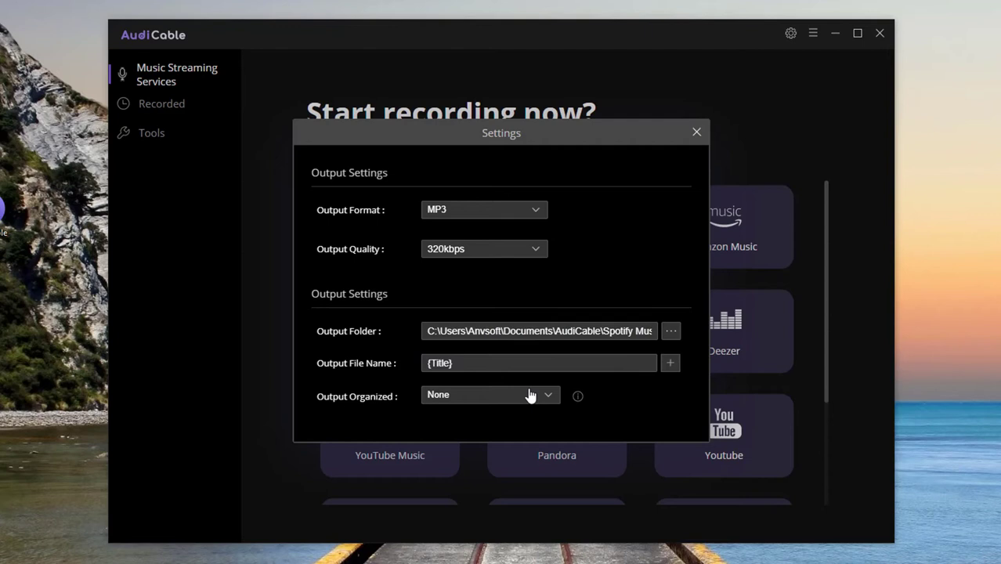
pyautogui.click(539, 363)
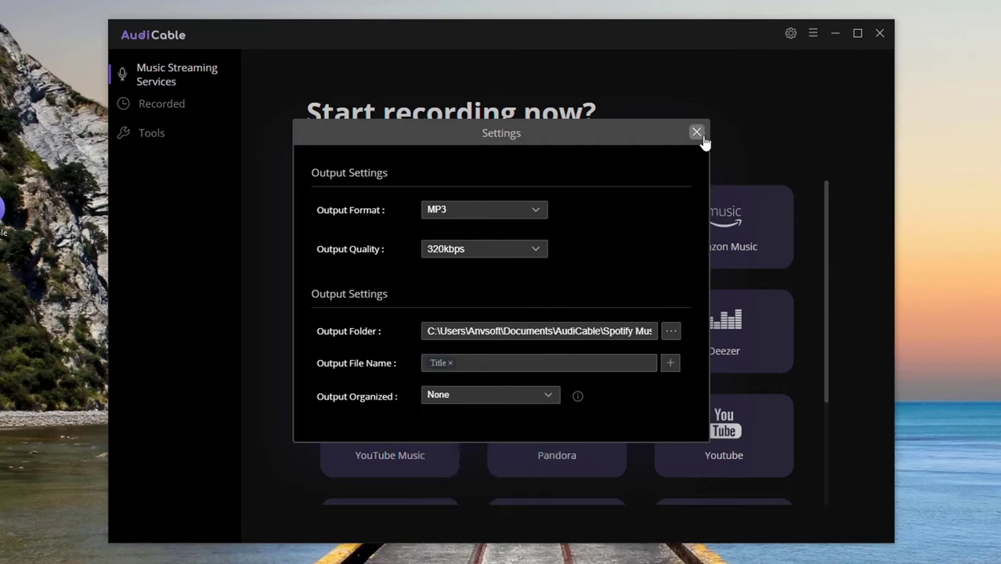
# Start a Spotify recording using AudiCable's internal web player.
pyautogui.click(696, 131)
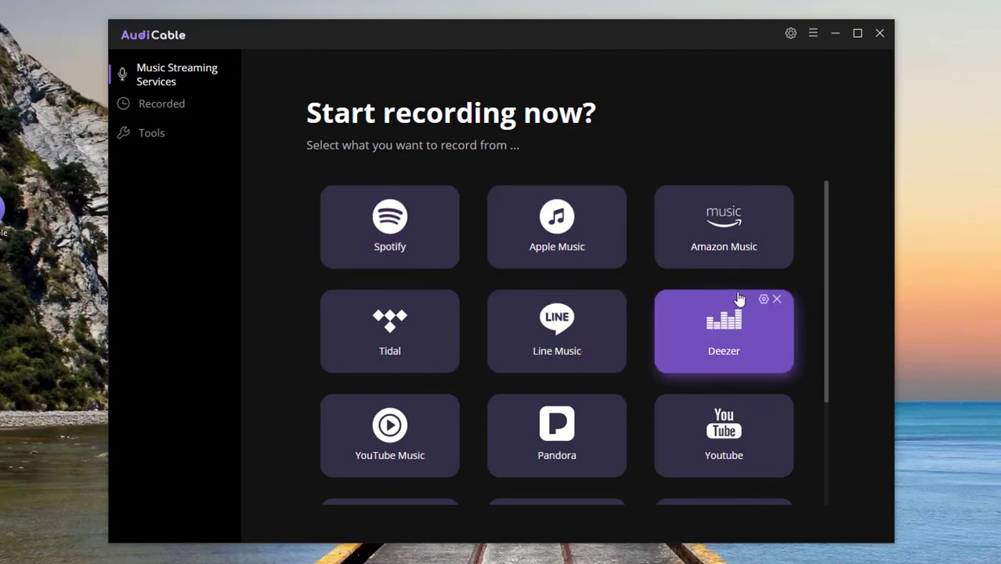
pyautogui.moveTo(822, 278)
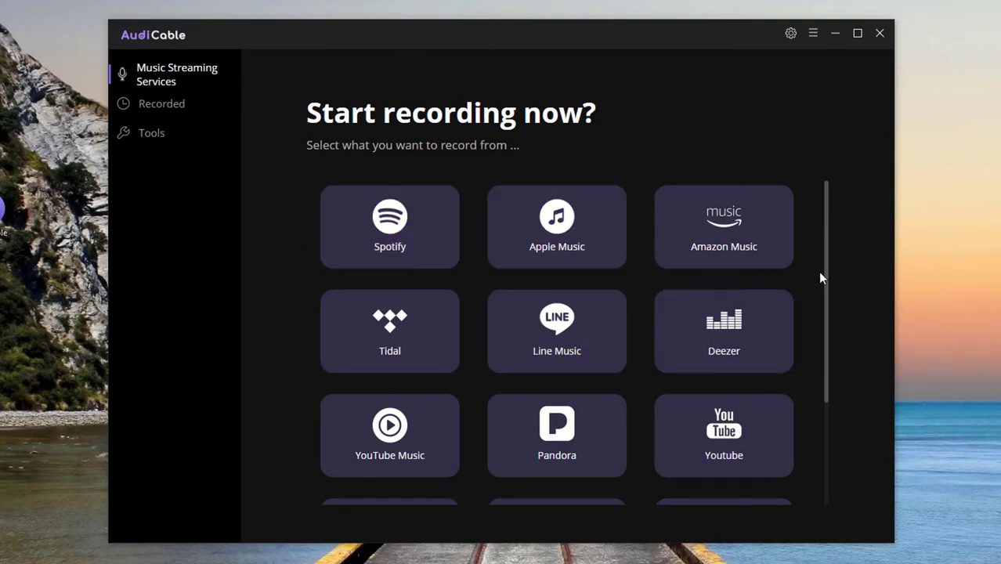
pyautogui.scroll(-3)
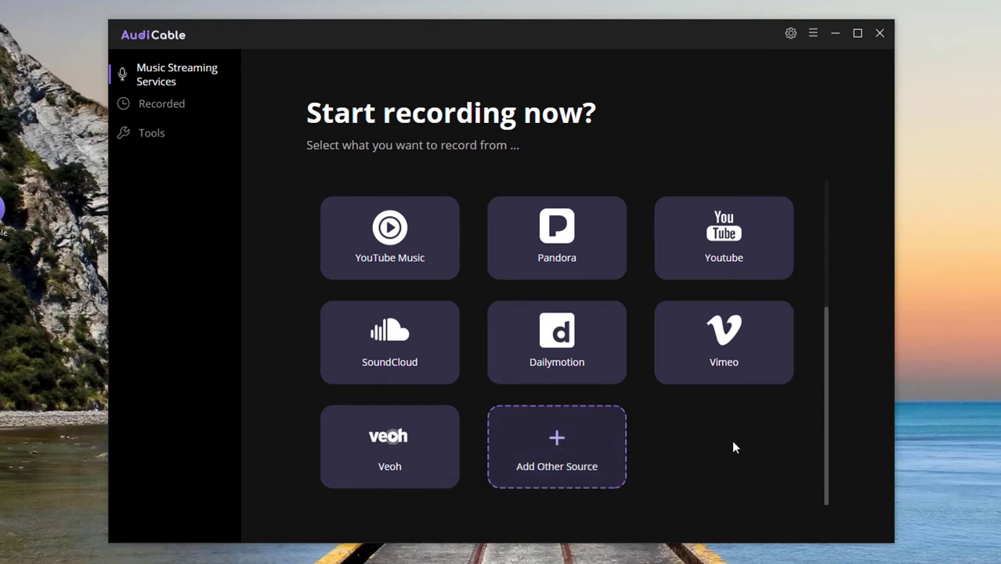
pyautogui.scroll(3)
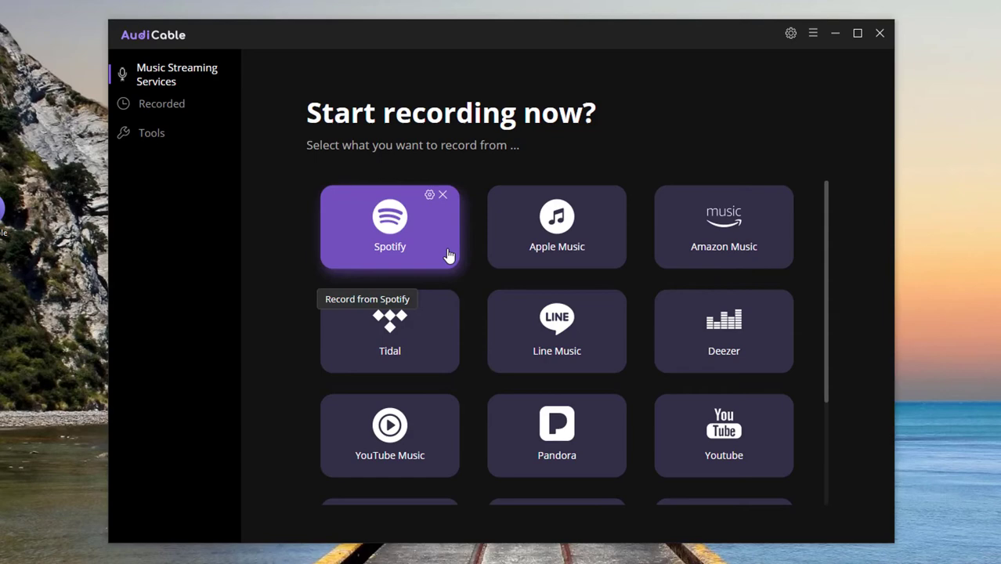
pyautogui.click(389, 223)
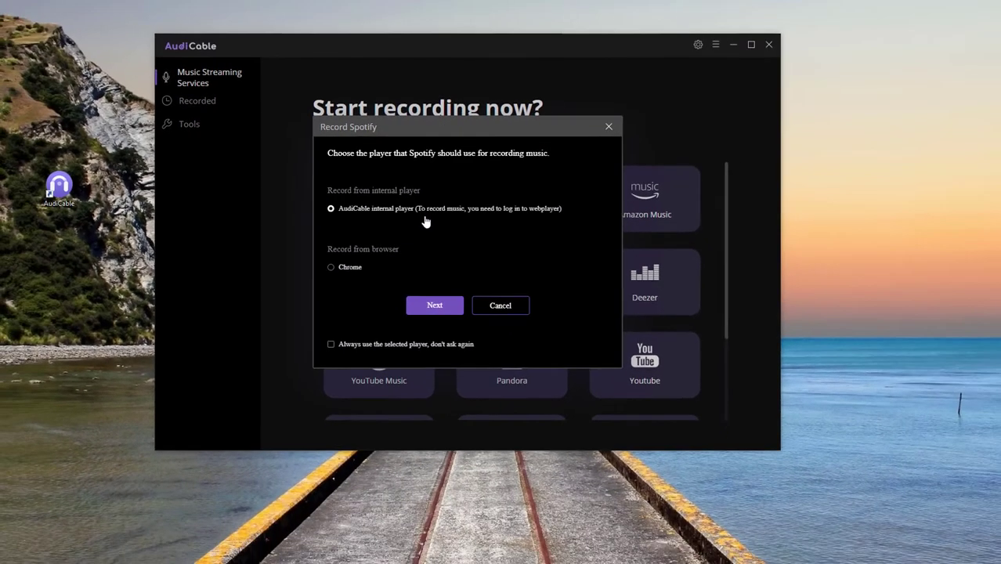
pyautogui.click(433, 305)
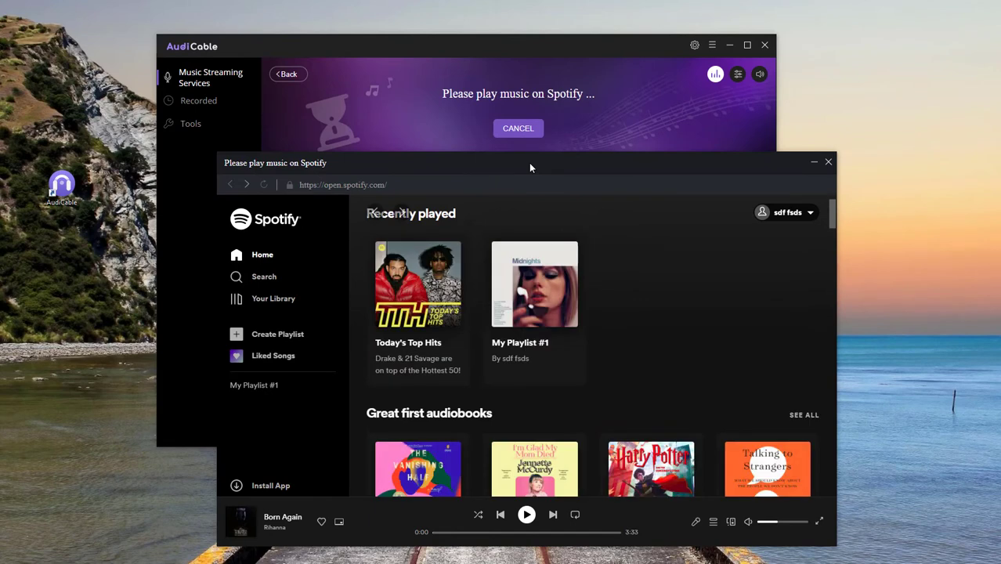
# Play My Playlist #1 in the Spotify web player.
pyautogui.click(534, 285)
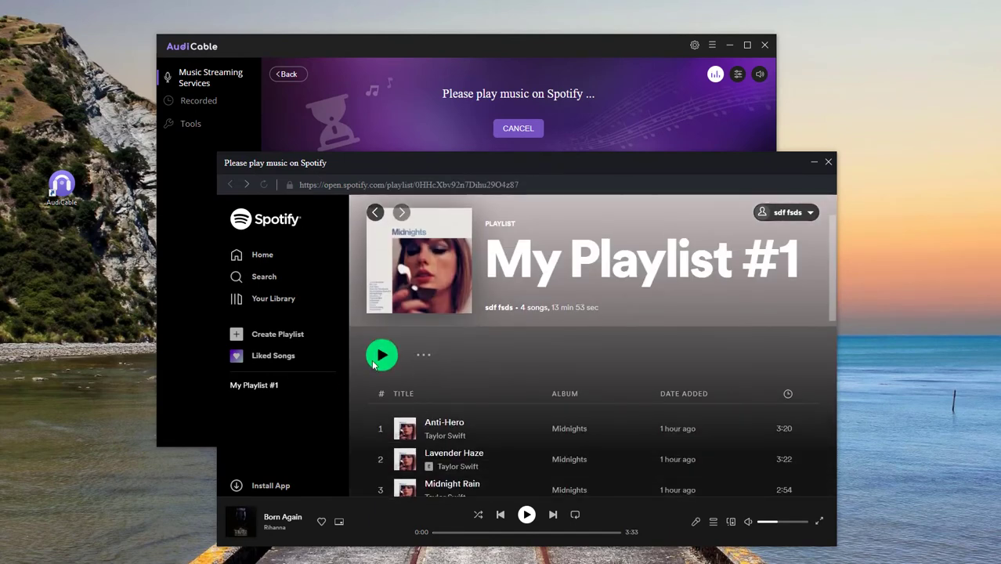
pyautogui.click(382, 355)
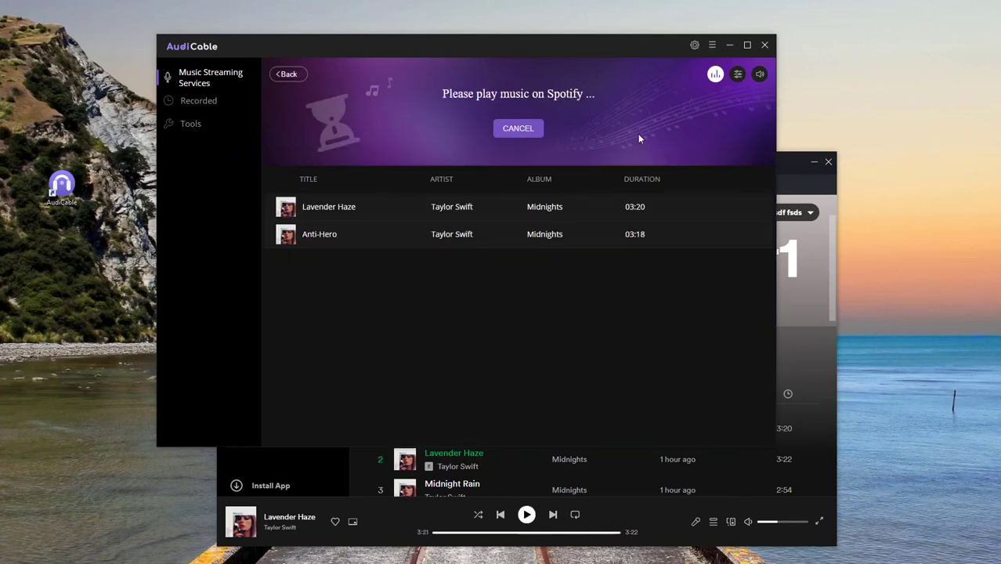
pyautogui.moveTo(750, 199)
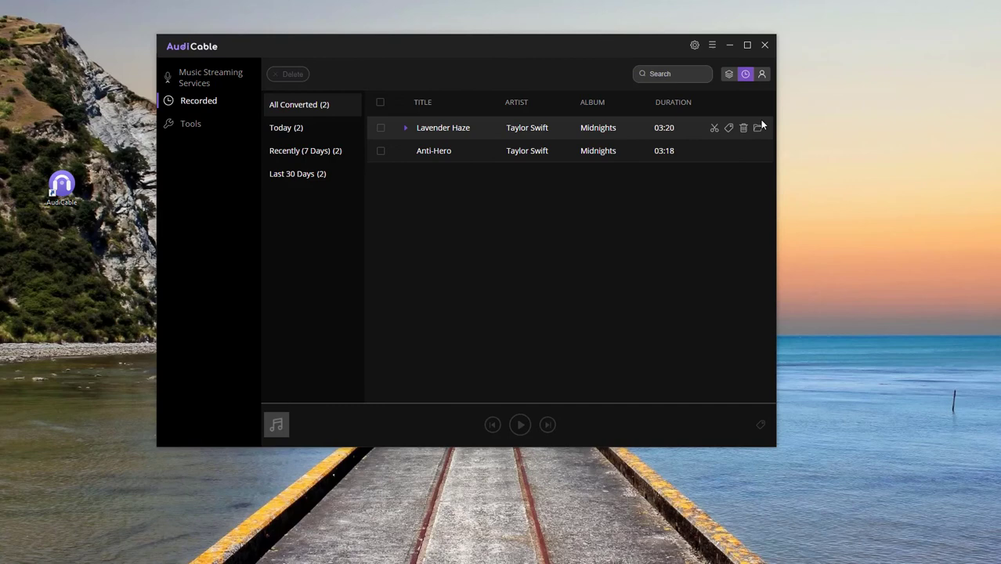
# Open the output folder for the recorded Lavender Haze file.
pyautogui.click(758, 127)
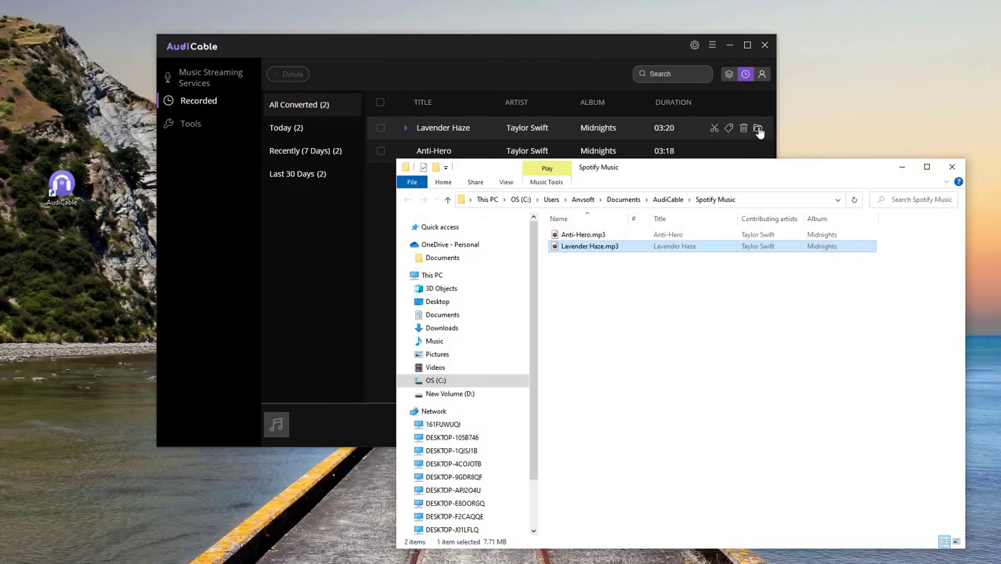